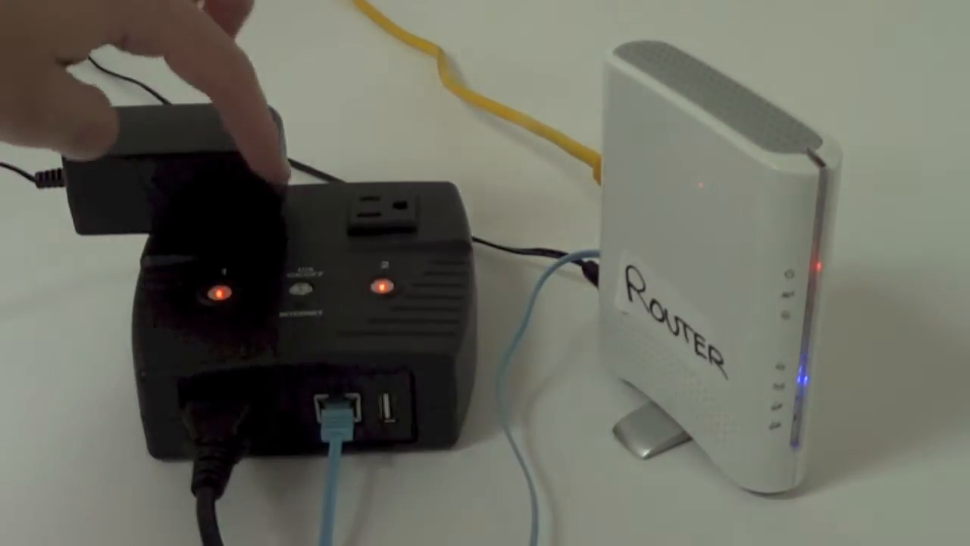
left_click(291, 284)
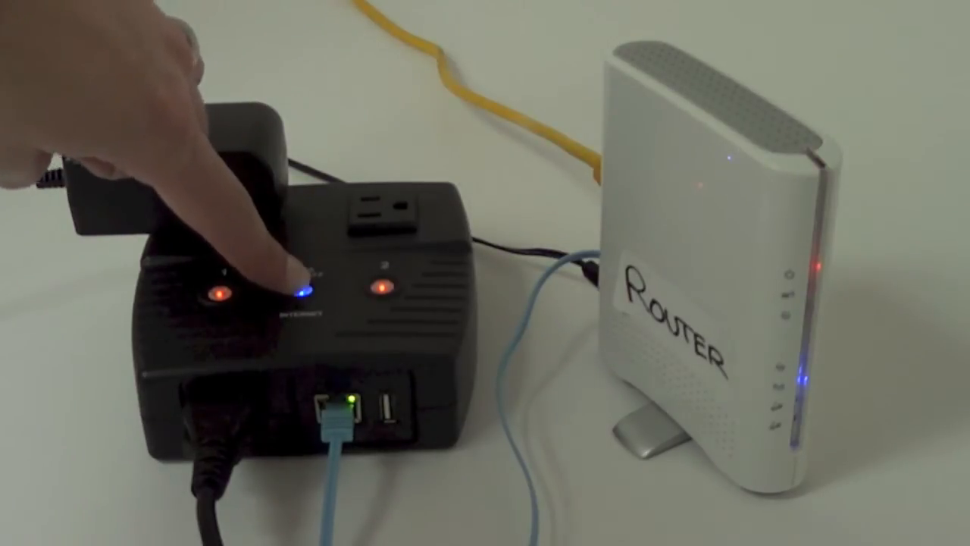
left_click(300, 290)
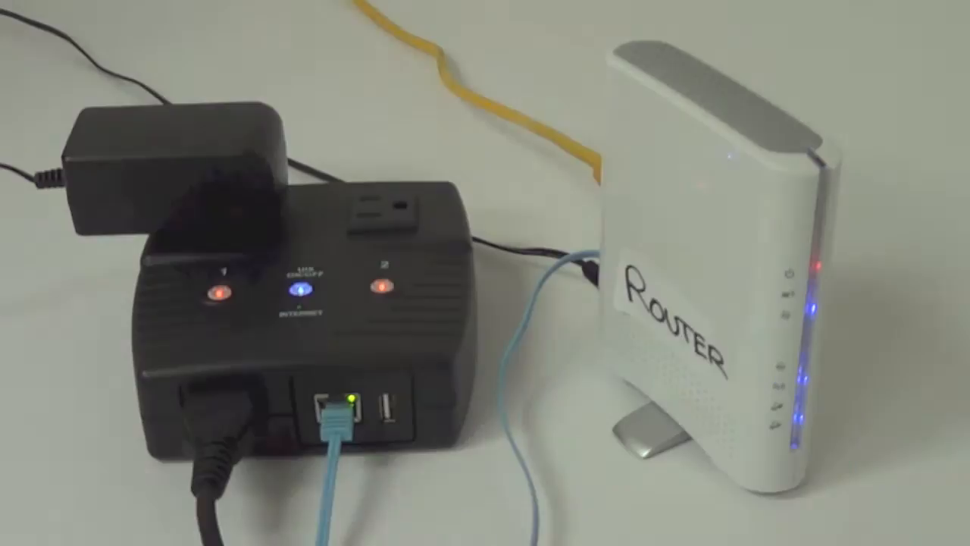